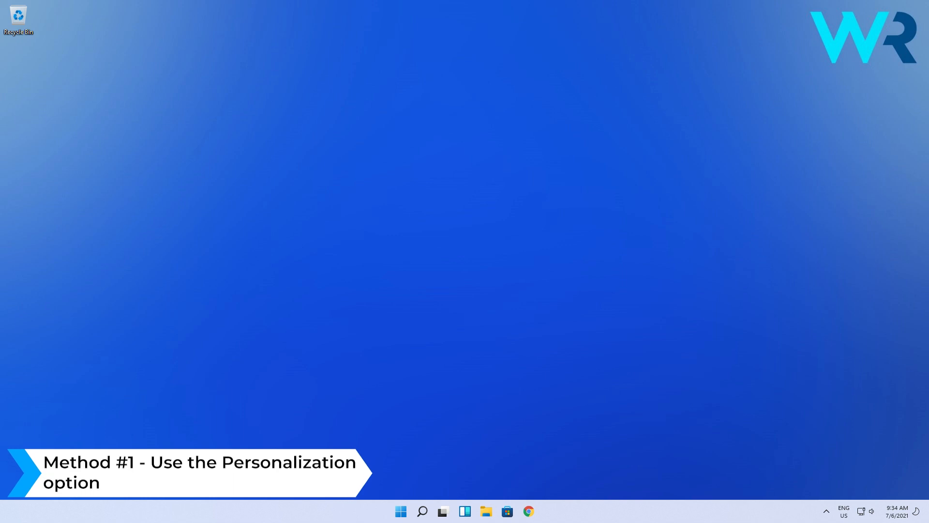
Right-click an empty spot on the desktop to show its shortcut menu
right_click(471, 161)
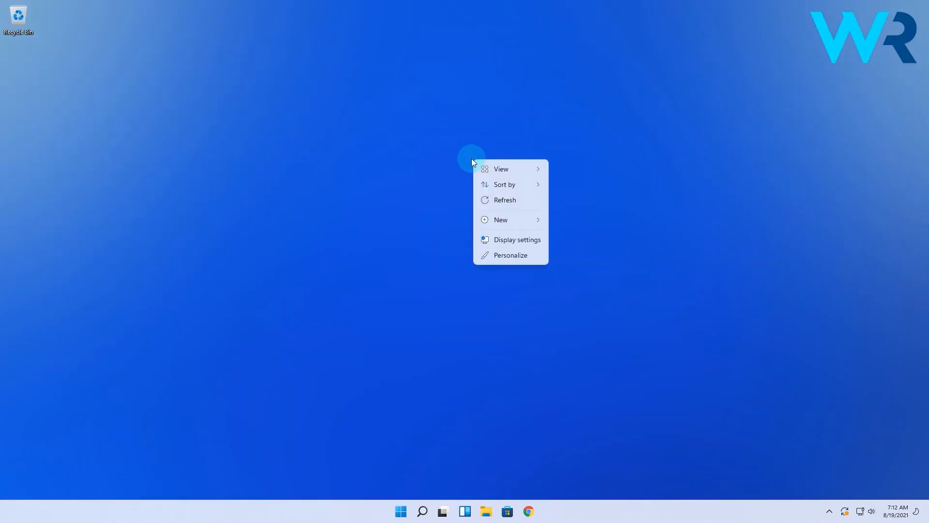
Switch Transparency effects off on the Personalization Colors page, then relaunch Settings from Start
click(517, 240)
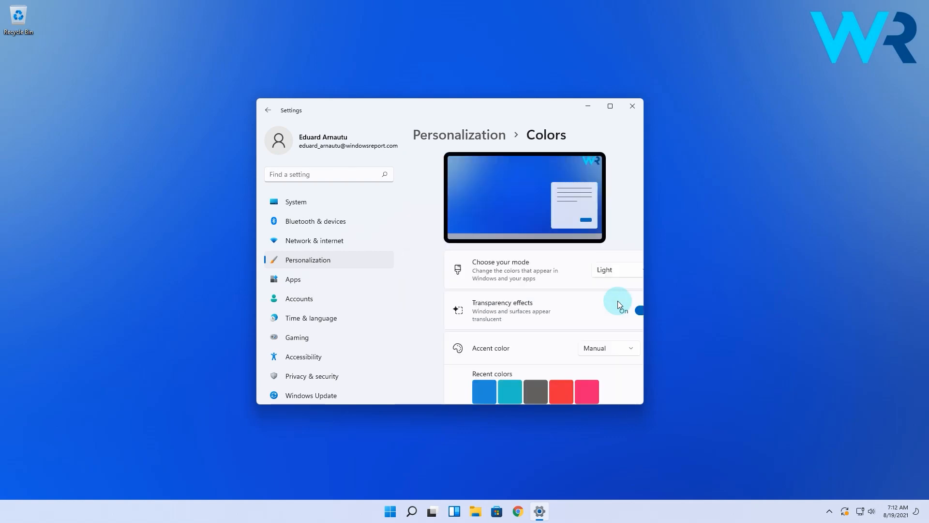
click(615, 310)
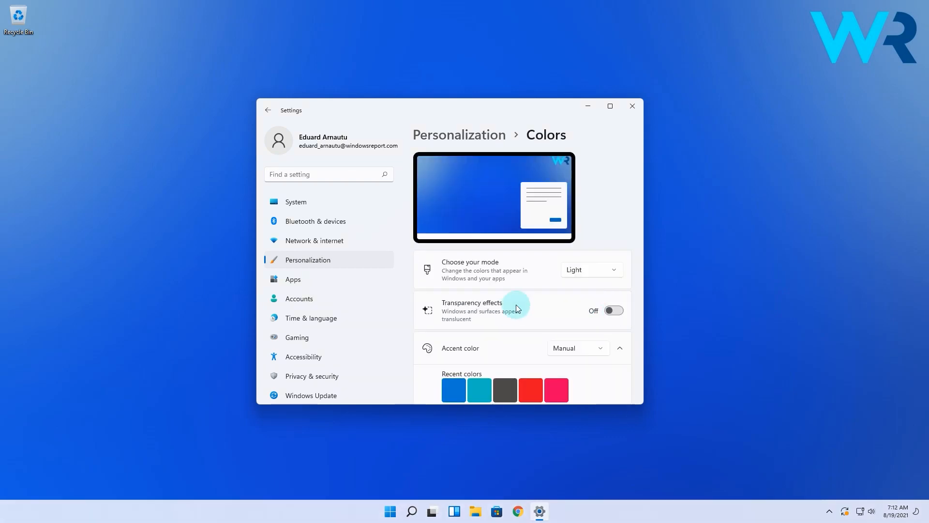
click(612, 309)
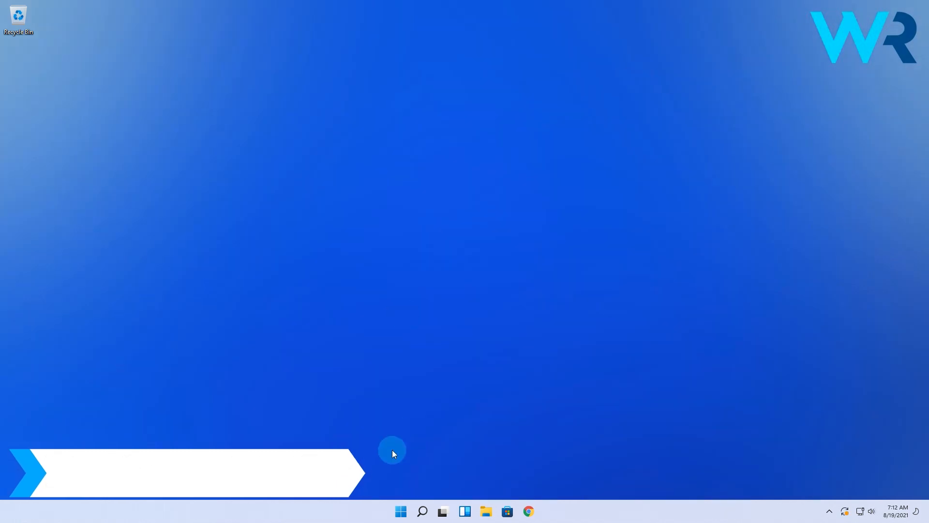
click(400, 511)
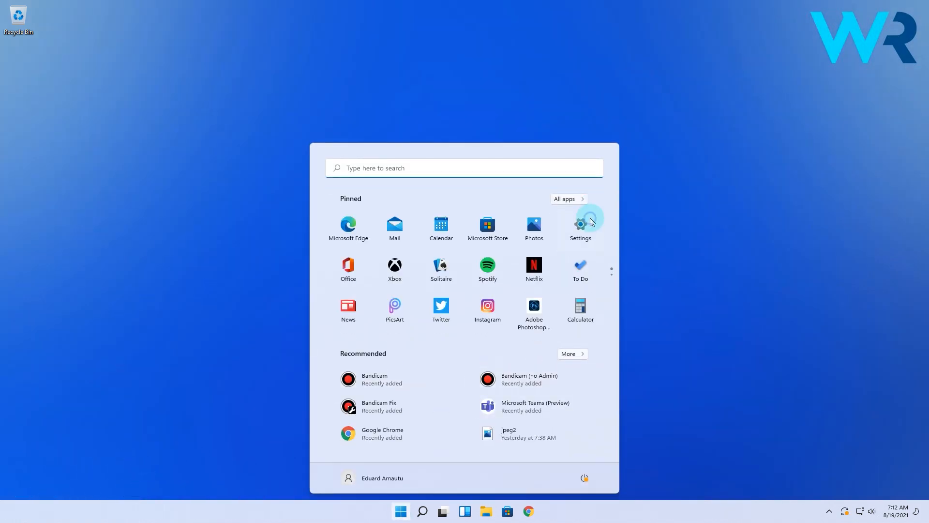
click(580, 225)
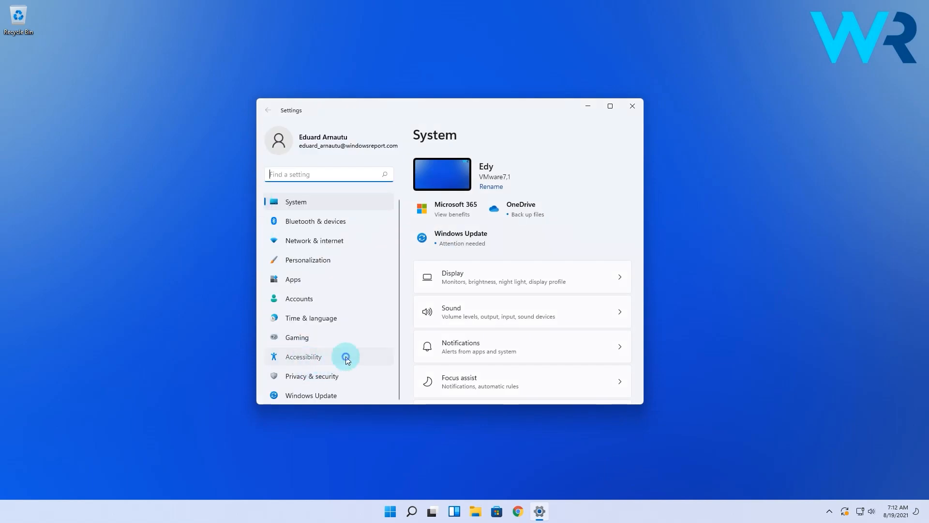
Turn Transparency effects on under Accessibility > Visual effects, then close Settings
click(303, 356)
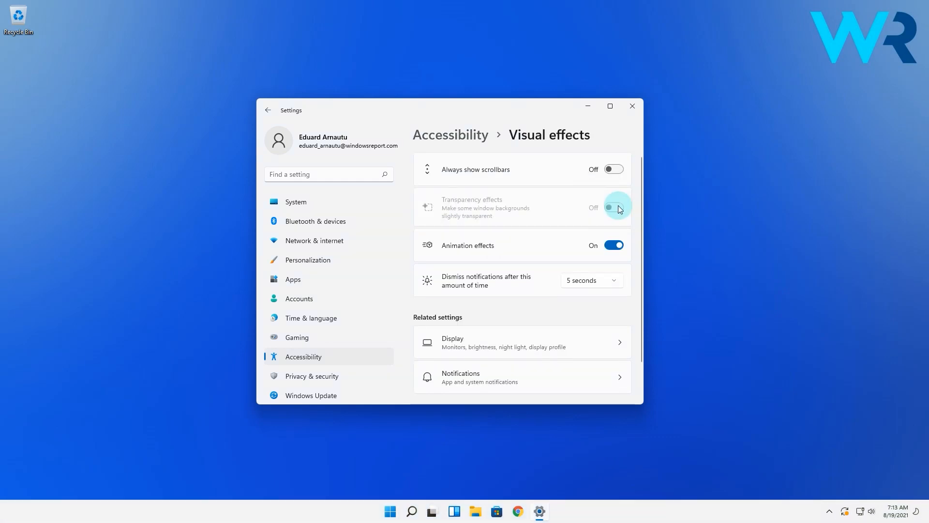
click(613, 207)
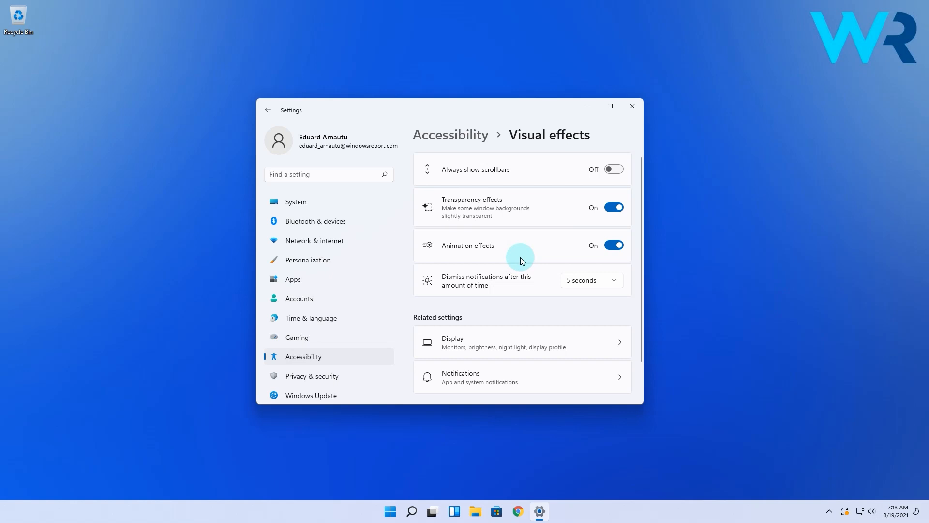
click(632, 106)
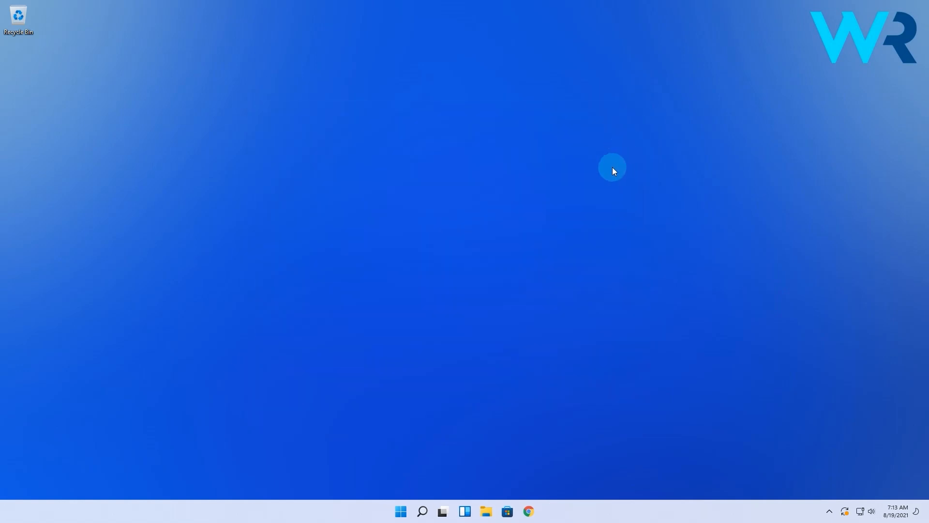